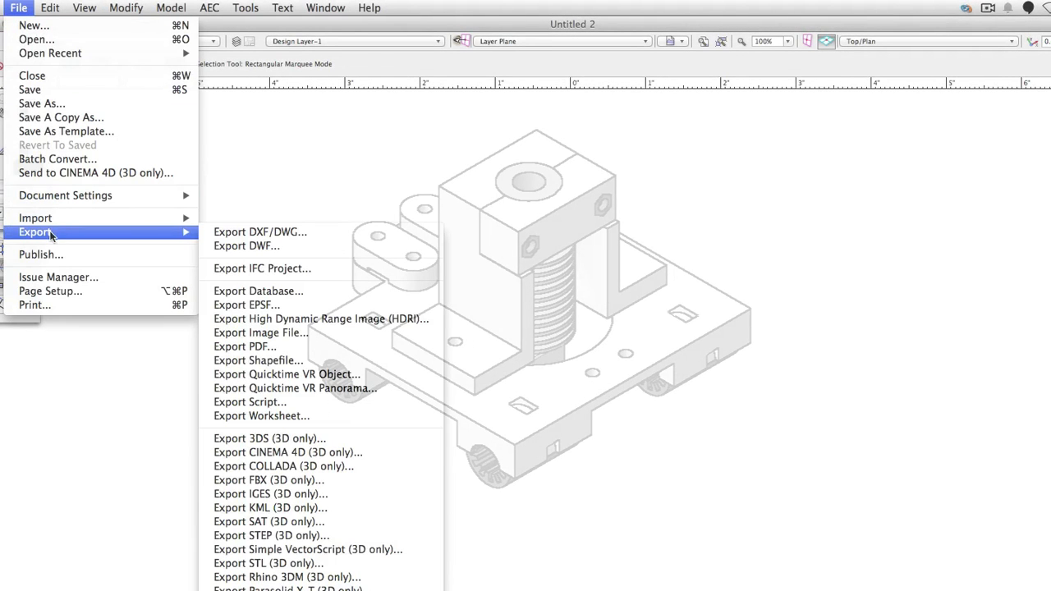
{"action": "mouse_move", "coordinate": [268, 563]}
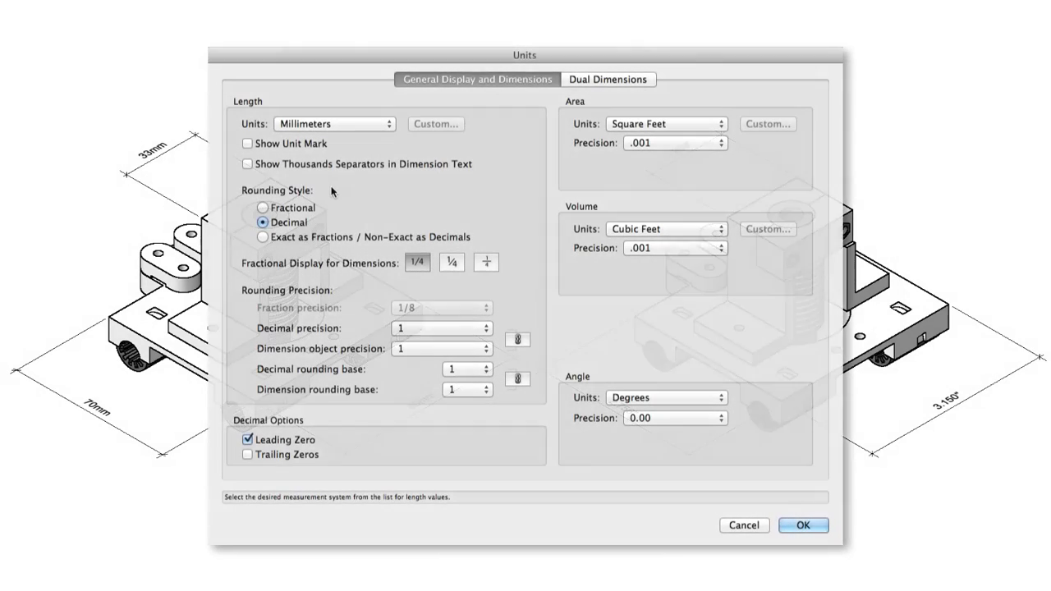
Choose Inches from the Length Units dropdown in the Units dialog
{"action": "left_click", "coordinate": [332, 123]}
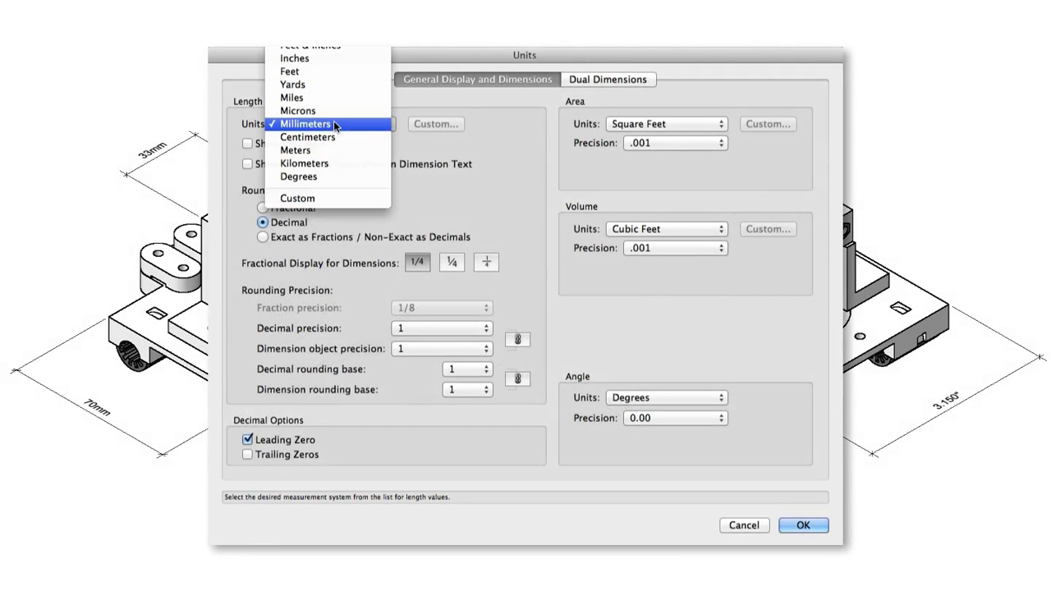
{"action": "mouse_move", "coordinate": [333, 58]}
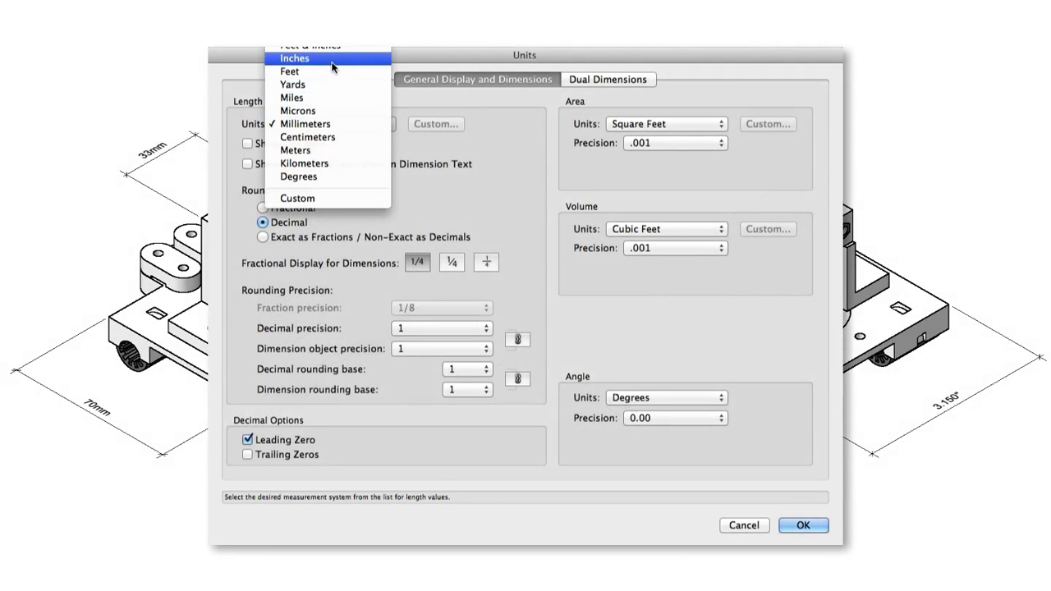
{"action": "left_click", "coordinate": [294, 58]}
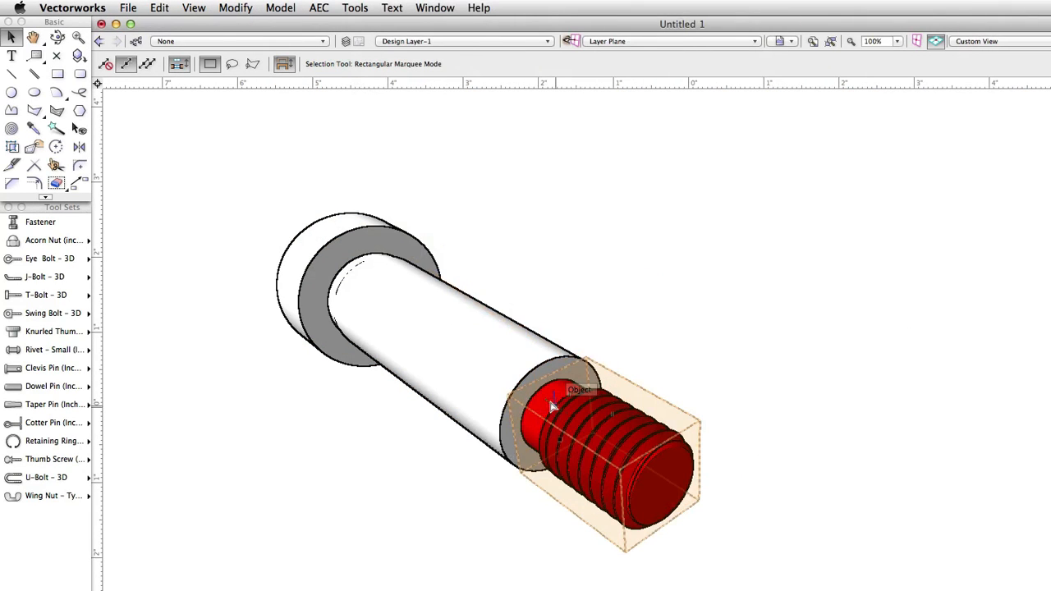
Select the red threaded end and convert it to a generic solid
{"action": "left_click", "coordinate": [236, 7]}
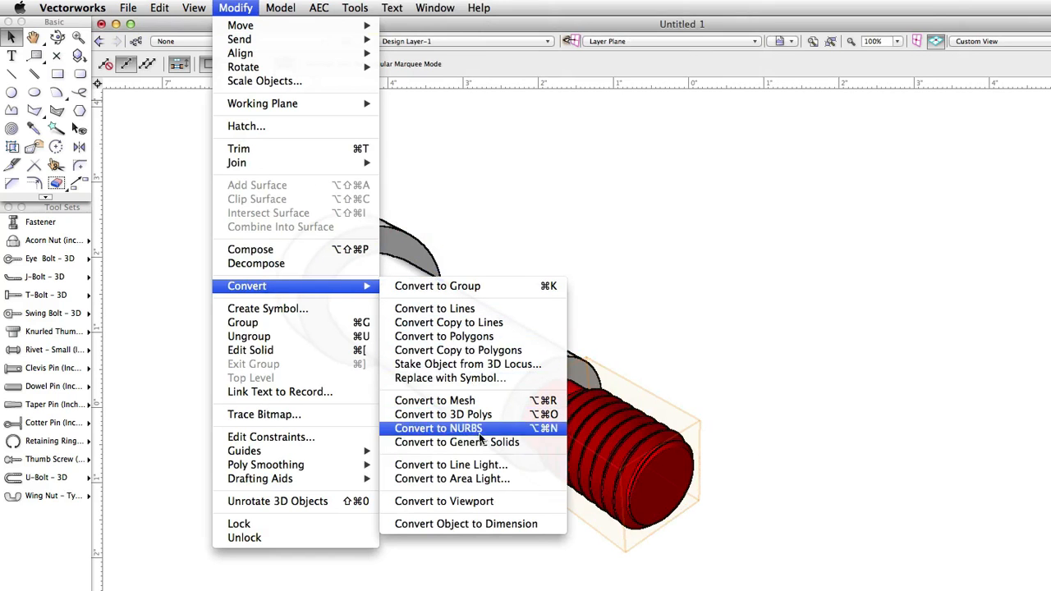
{"action": "mouse_move", "coordinate": [456, 442]}
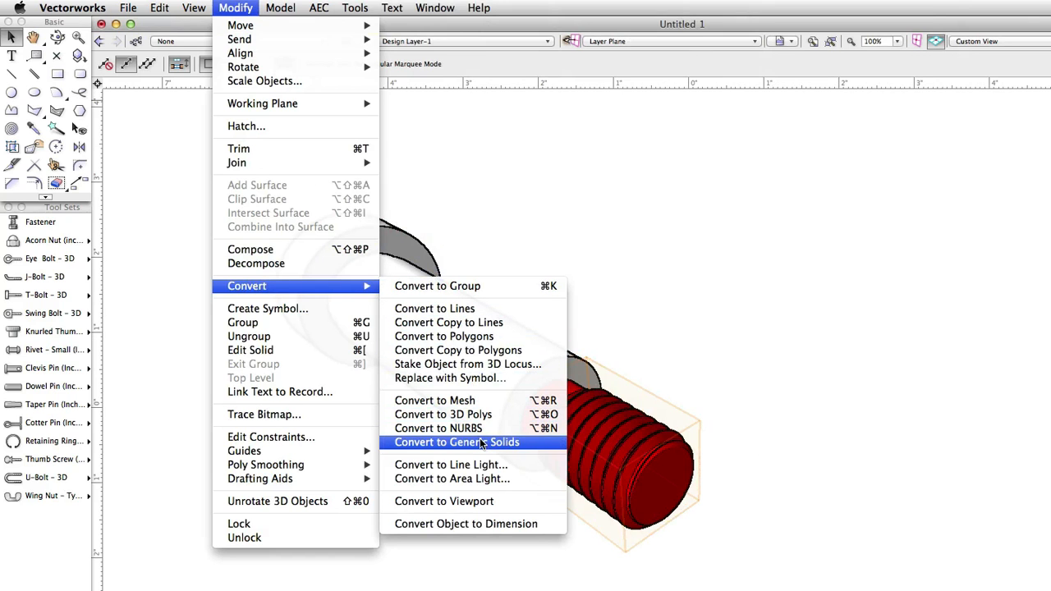
{"action": "left_click", "coordinate": [456, 442]}
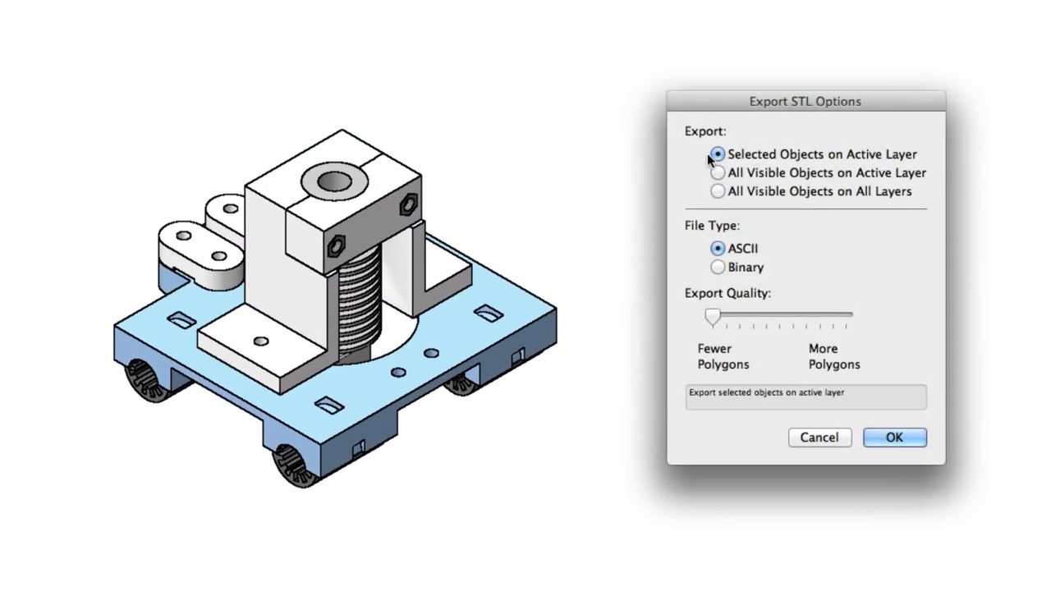
{"action": "mouse_move", "coordinate": [694, 161]}
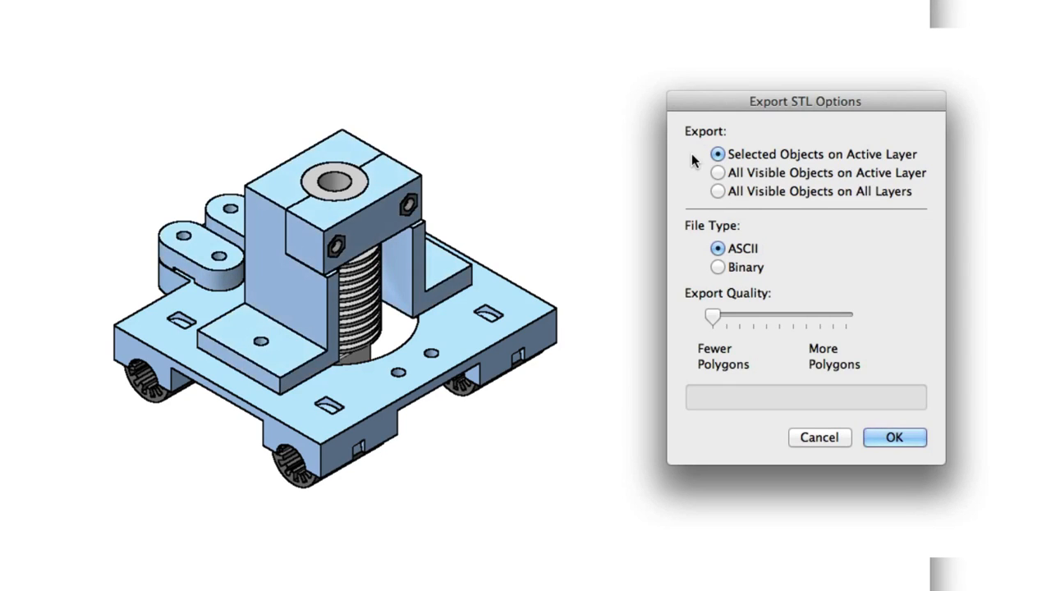
Choose All Visible Objects on Active Layer in Export STL Options
{"action": "left_click", "coordinate": [717, 173]}
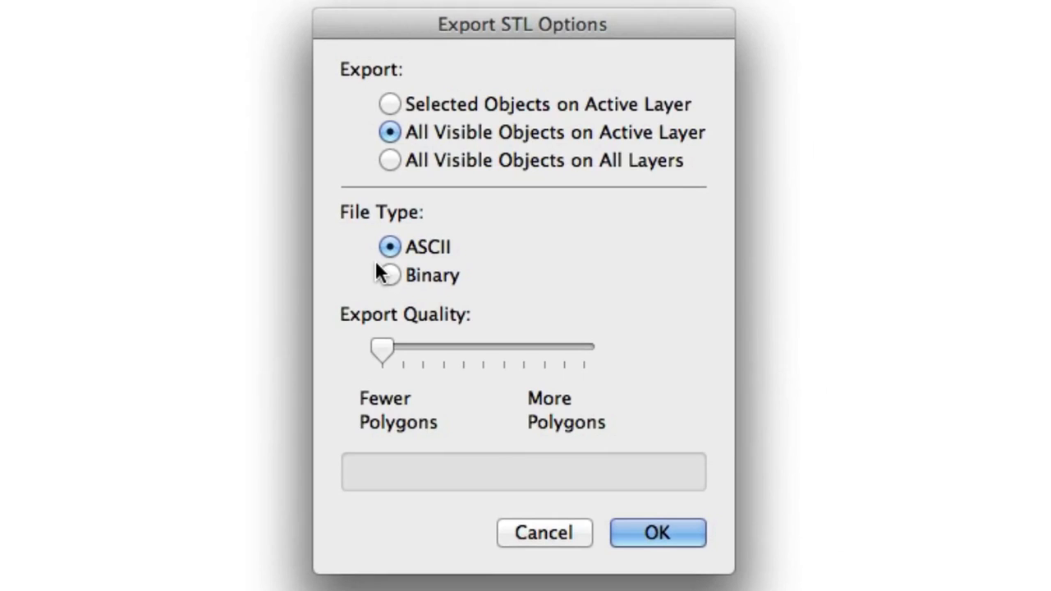
Choose Binary as the STL file type
{"action": "left_click", "coordinate": [389, 275]}
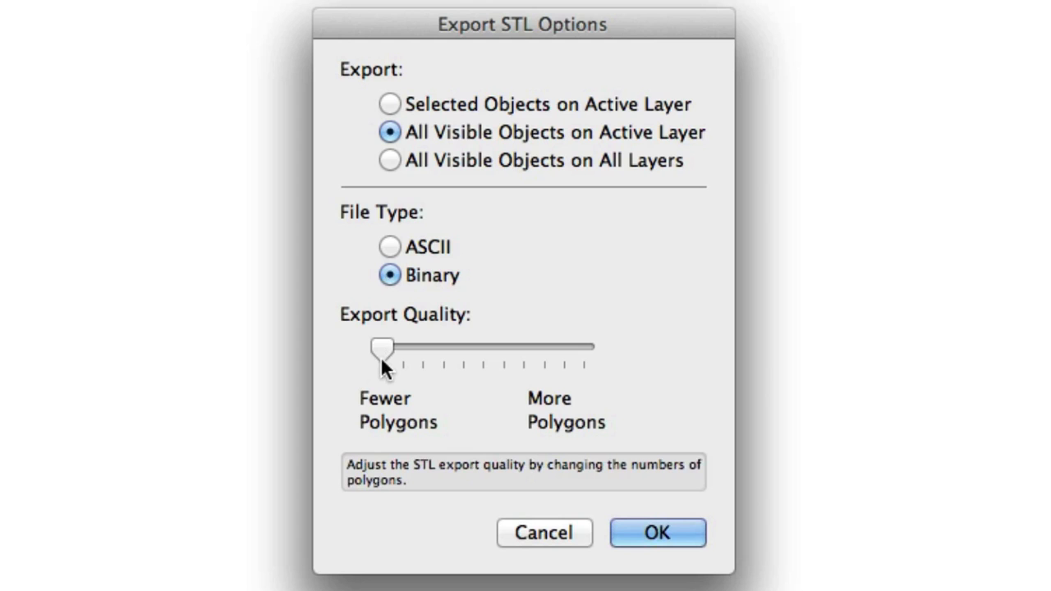
Drag the Export Quality slider fully to More Polygons and confirm the export options
{"action": "left_click_drag", "start_coordinate": [382, 349], "coordinate": [583, 349]}
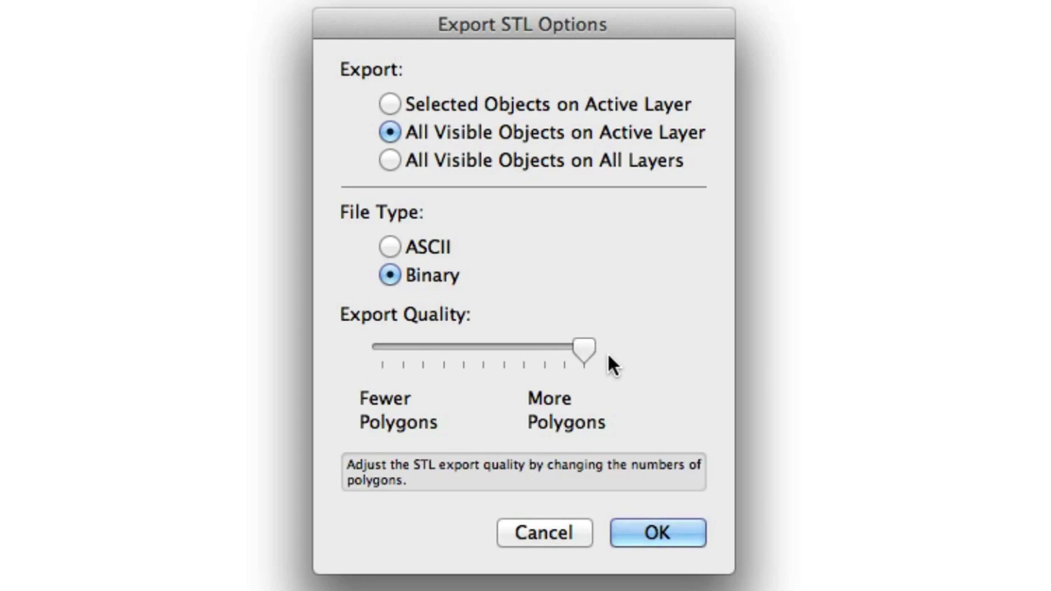
{"action": "left_click", "coordinate": [657, 532]}
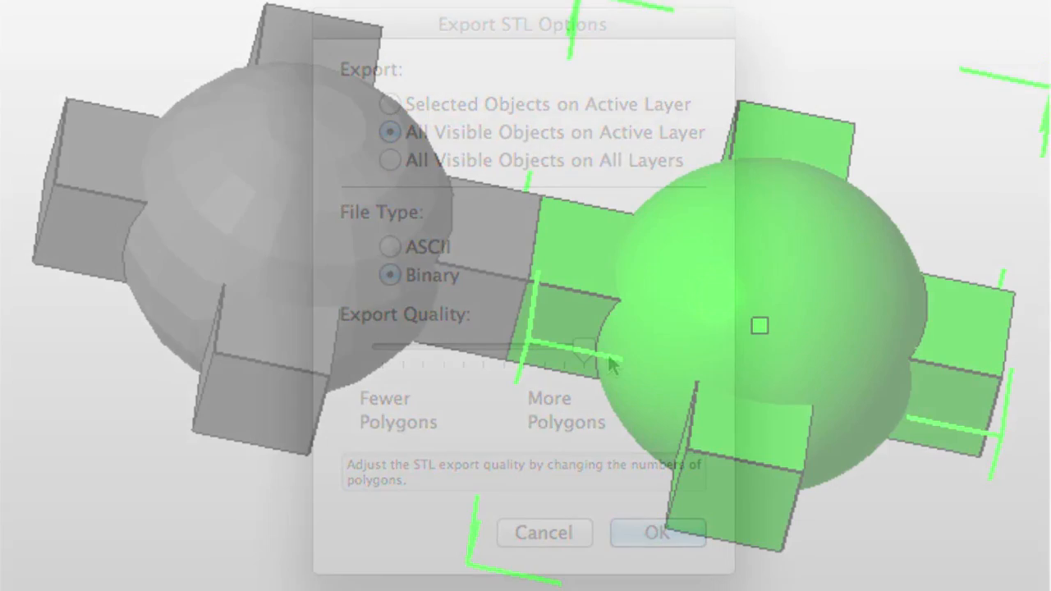
{"action": "left_click", "coordinate": [657, 533]}
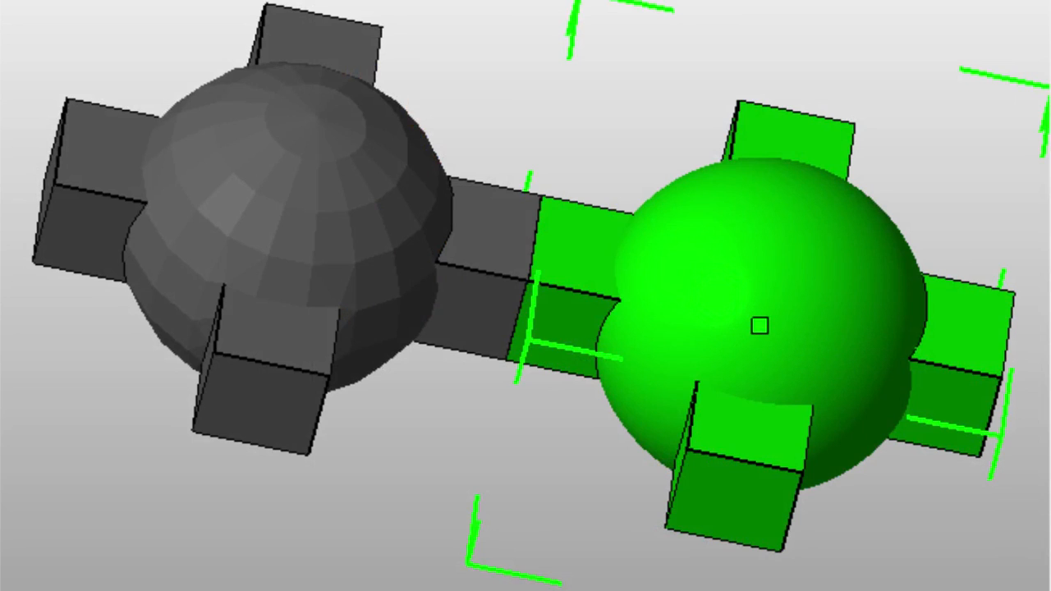